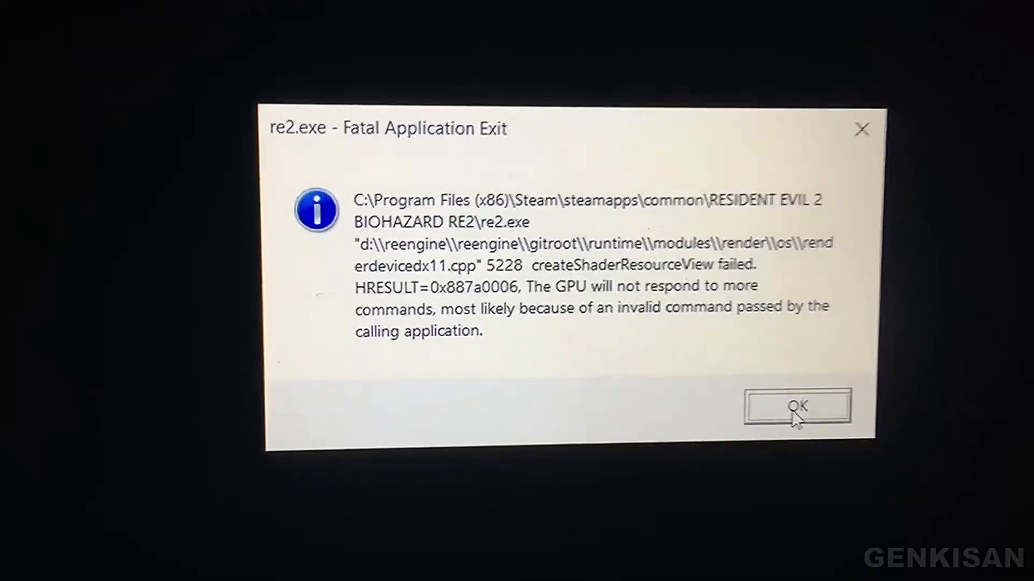
# Dismiss the re2.exe Fatal Application Exit dialog reporting the DirectX11 shader error.
pyautogui.click(795, 405)
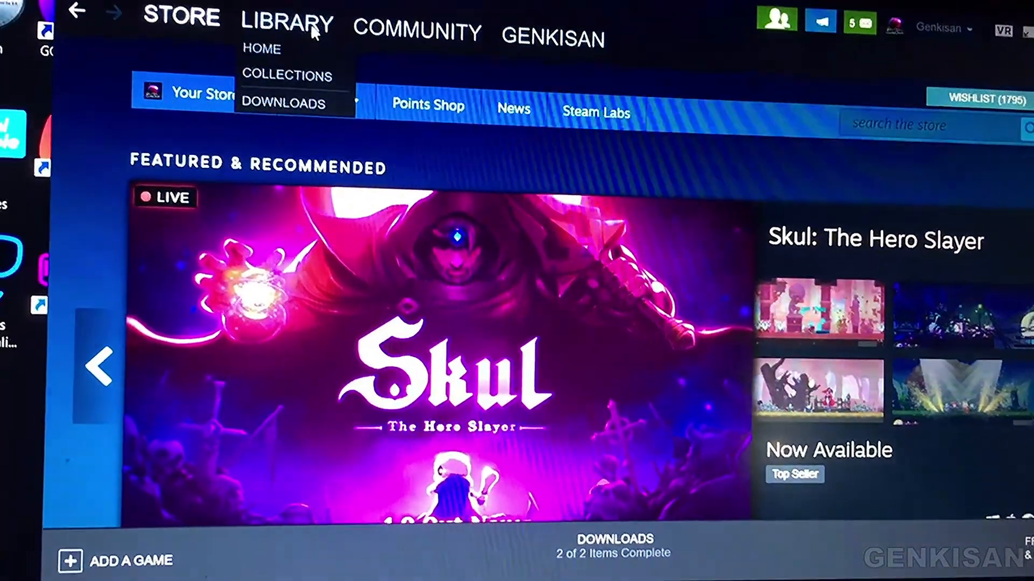
# Browse Resident Evil 2's local files from its library entry via Manage > Browse local files.
pyautogui.click(262, 49)
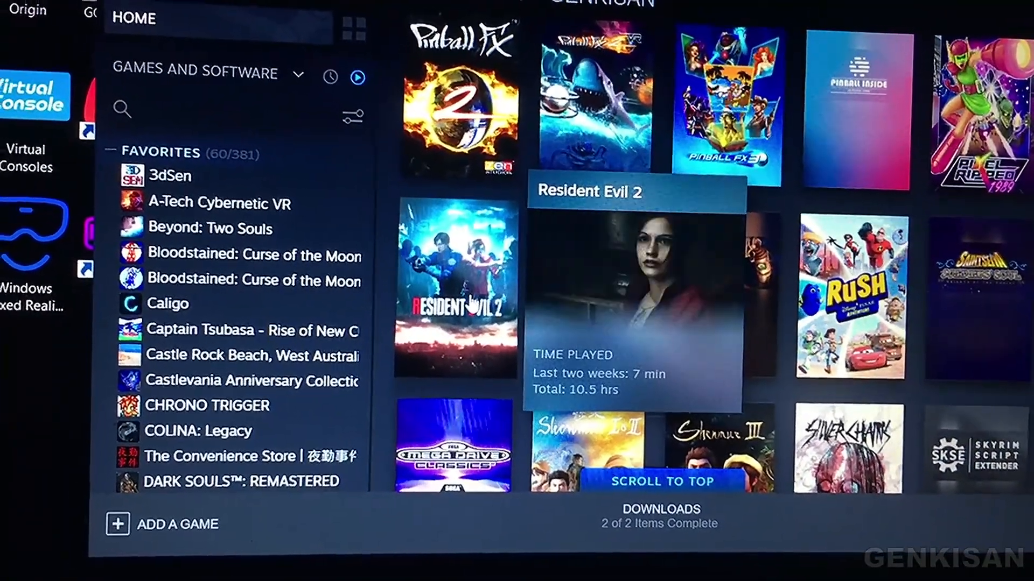
pyautogui.rightClick(454, 298)
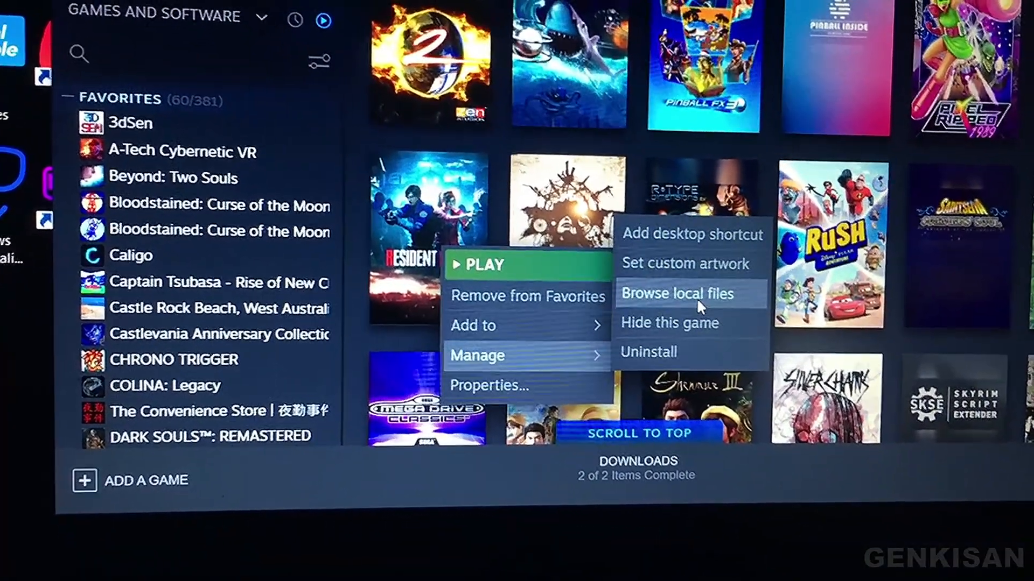
pyautogui.click(676, 293)
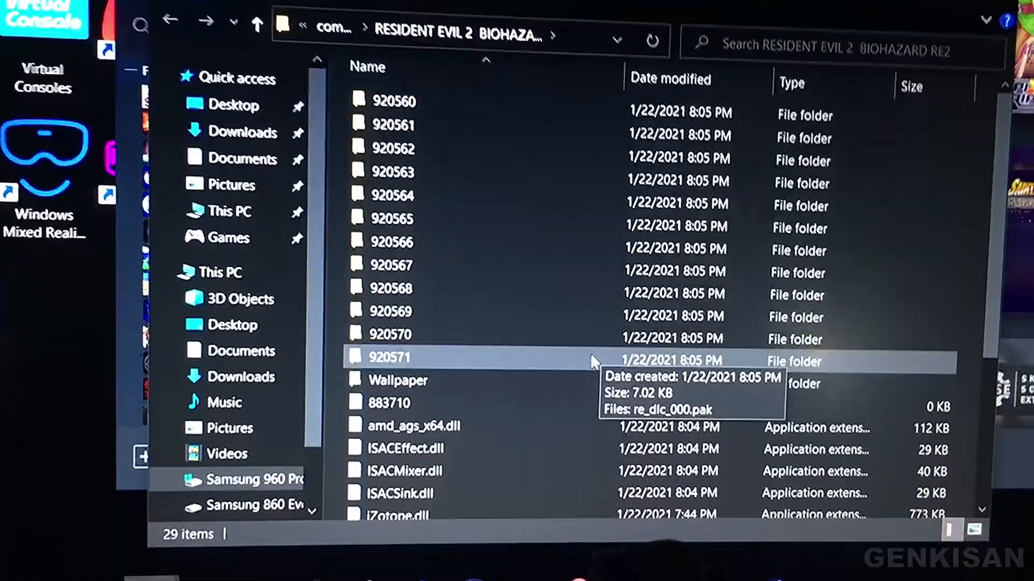
# Open re2_config.ini from the game folder with Notepad.
pyautogui.scroll(-3)
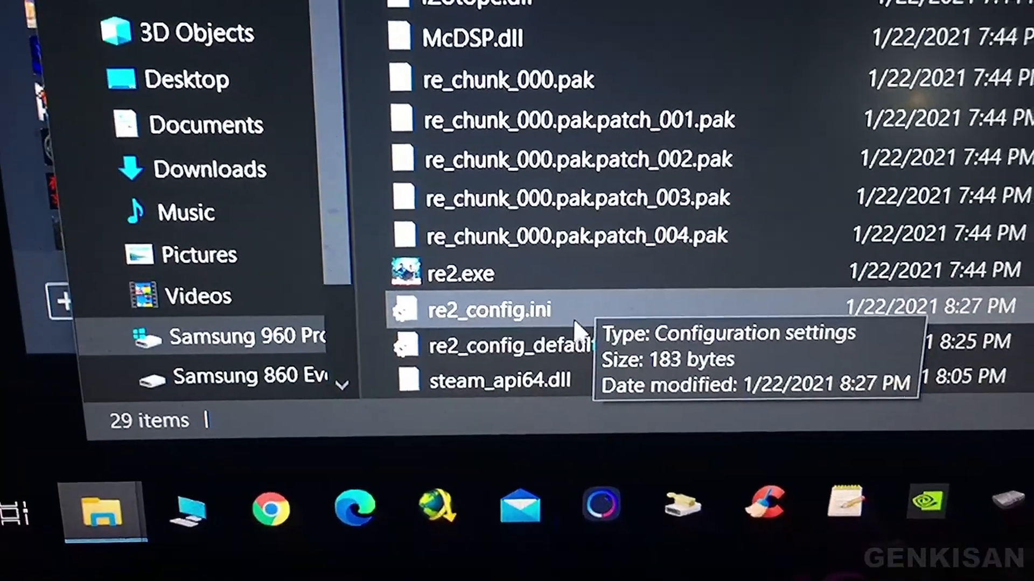
pyautogui.moveTo(642, 369)
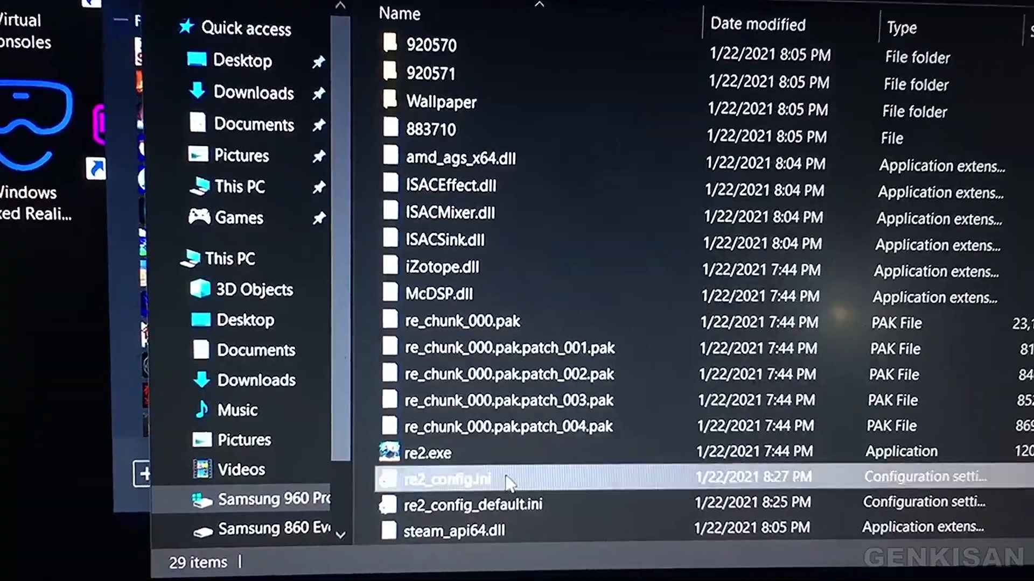
pyautogui.rightClick(448, 477)
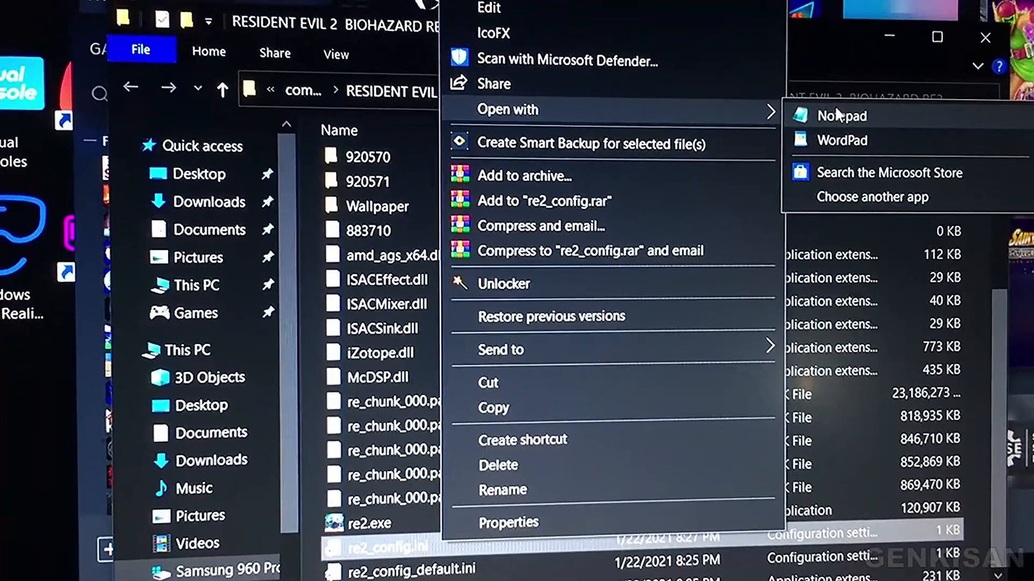
pyautogui.click(841, 115)
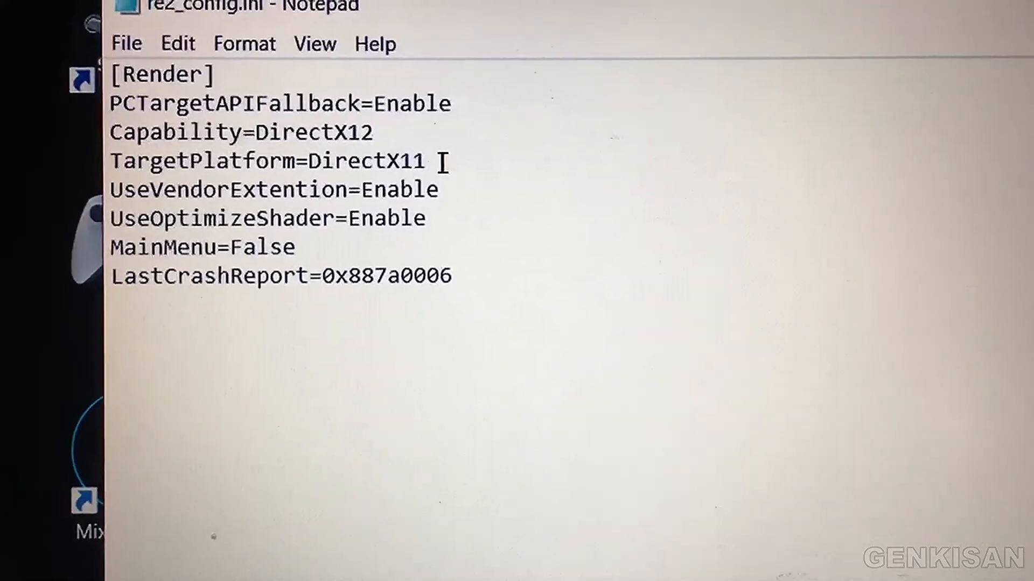
# Set TargetPlatform=DirectX12 in re2_config.ini and save the file on closing.
pyautogui.press('Backspace')
pyautogui.write('2')
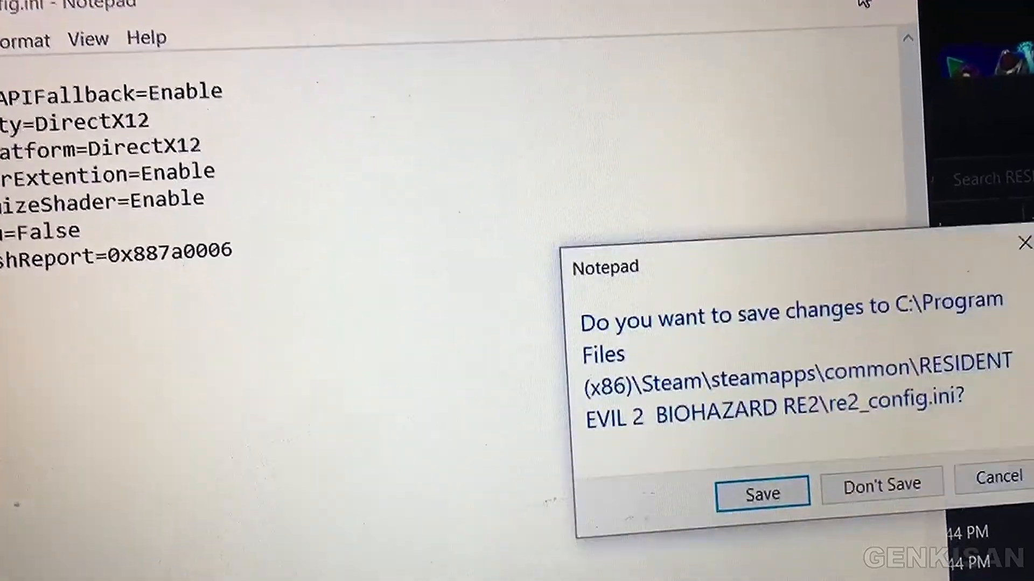
pyautogui.click(761, 492)
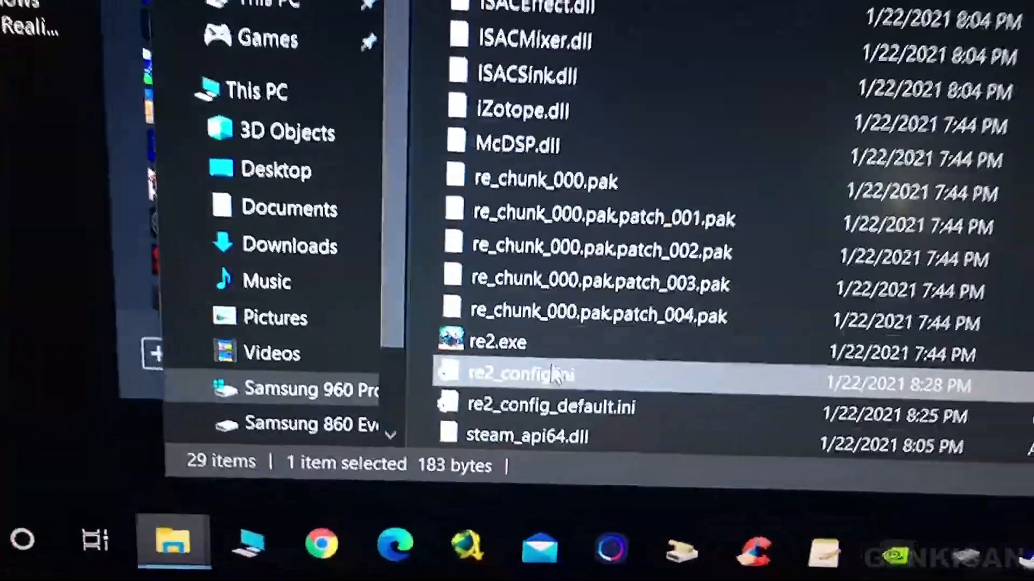
# Set PCDXver=DirectX12 in re2_config_default.ini and save it on closing Notepad.
pyautogui.click(550, 407)
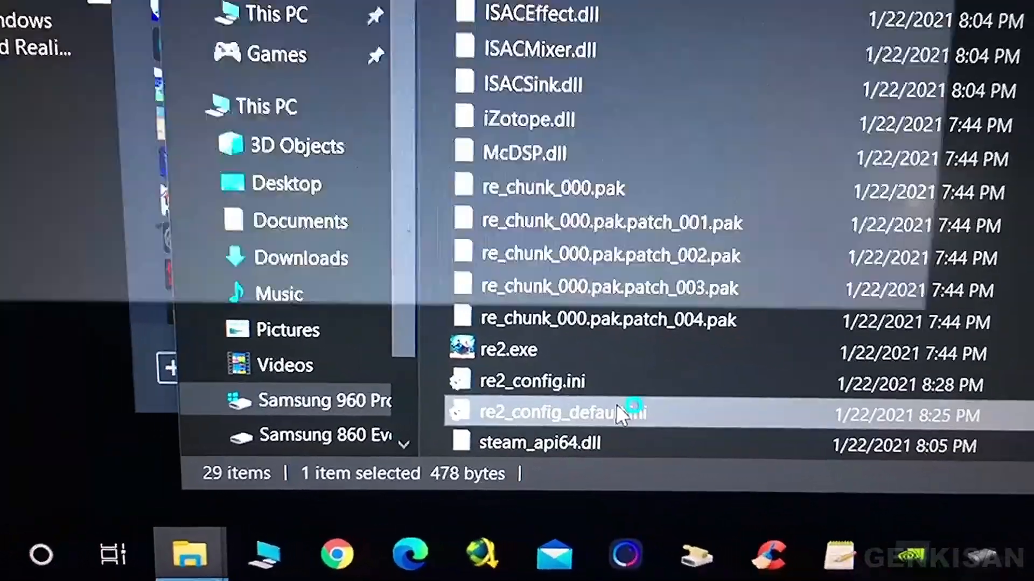
pyautogui.doubleClick(560, 412)
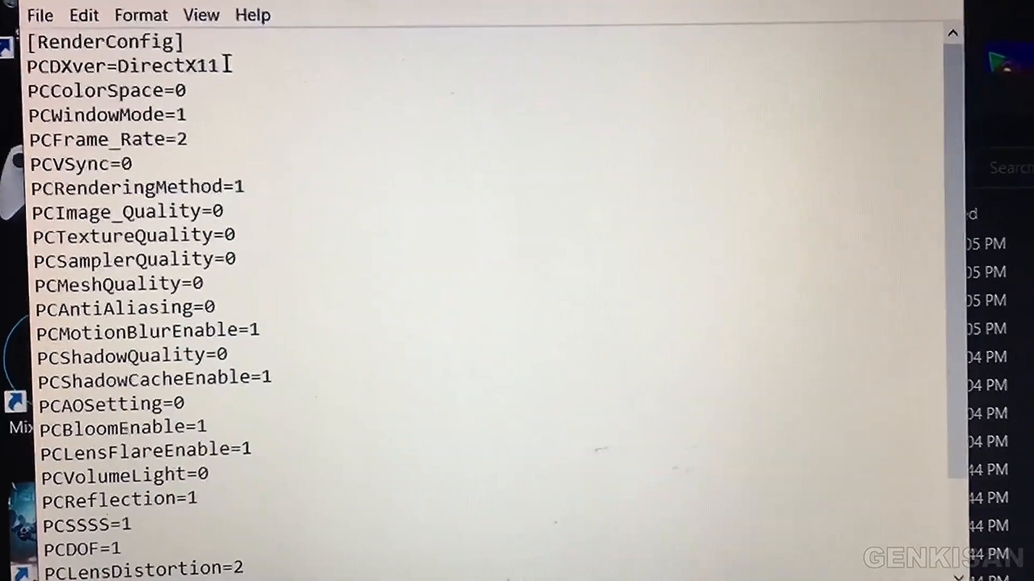
pyautogui.write('2')
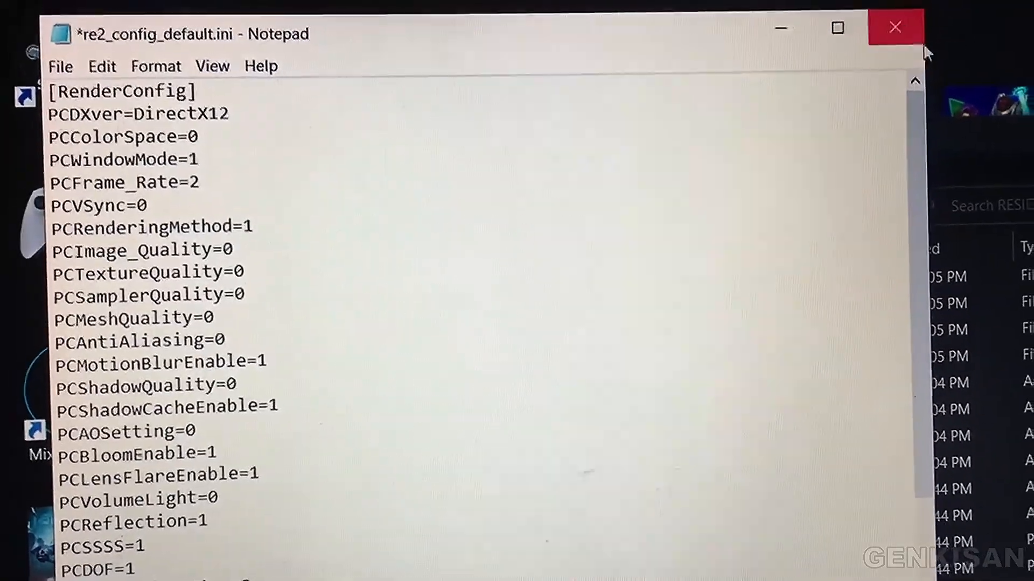
pyautogui.click(893, 27)
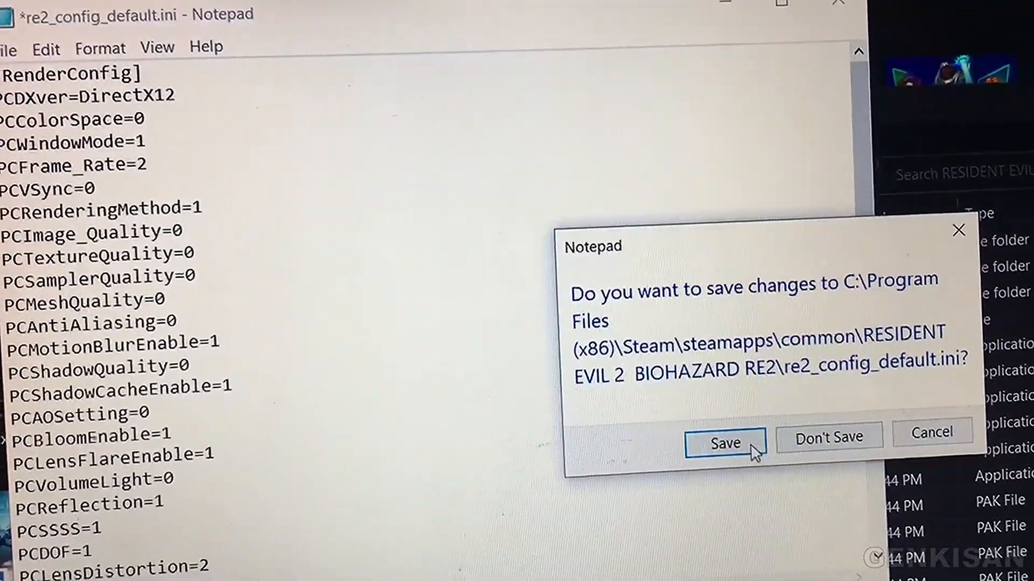
pyautogui.click(723, 443)
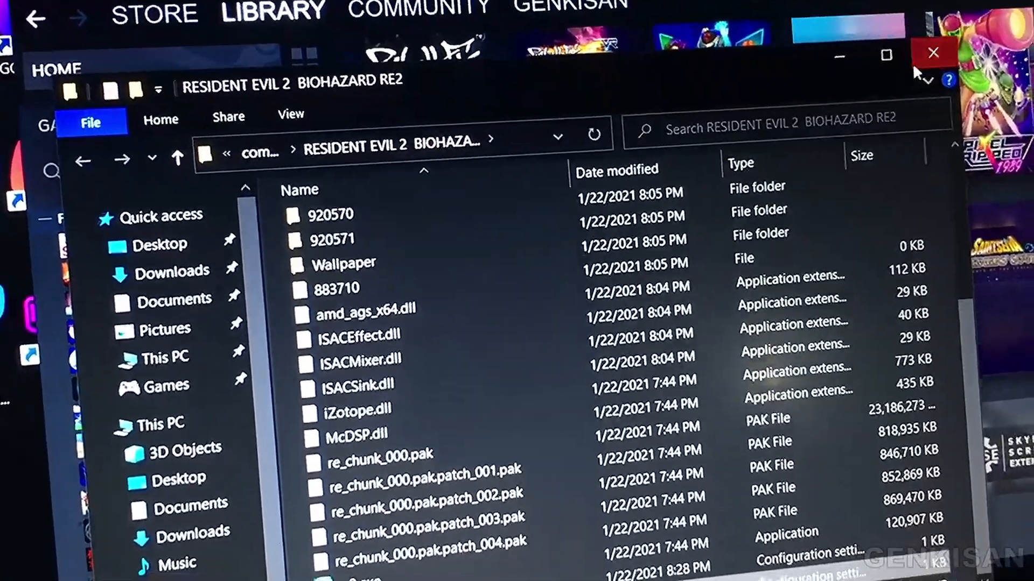
# Close the game folder and play Resident Evil 2 from its Steam library page.
pyautogui.click(933, 53)
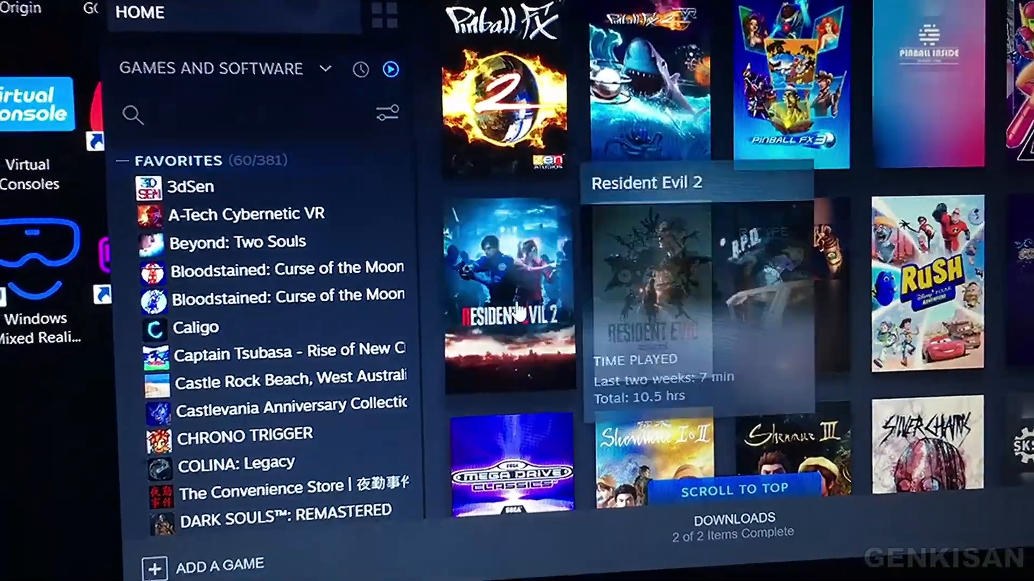
pyautogui.click(509, 289)
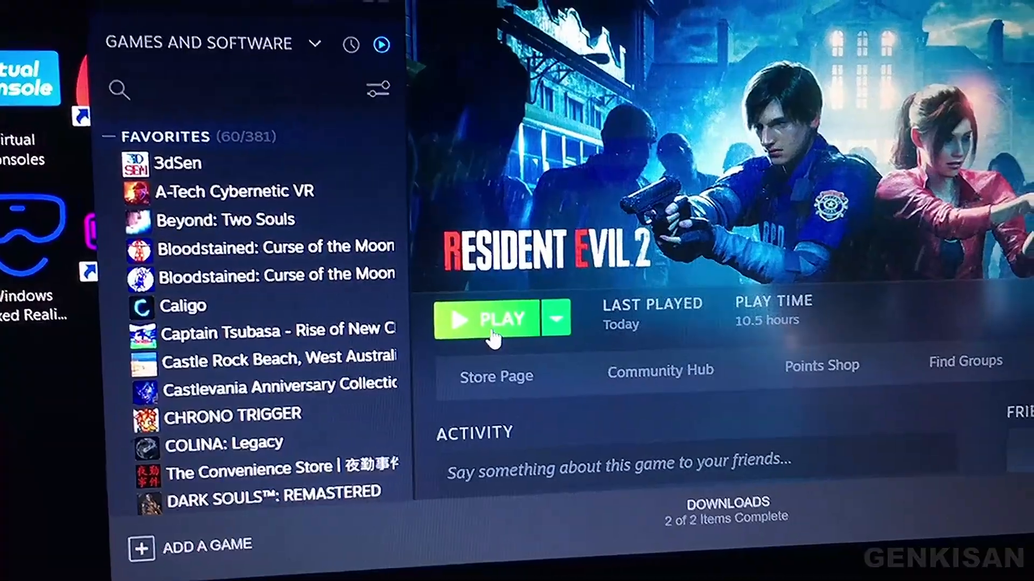
pyautogui.click(486, 318)
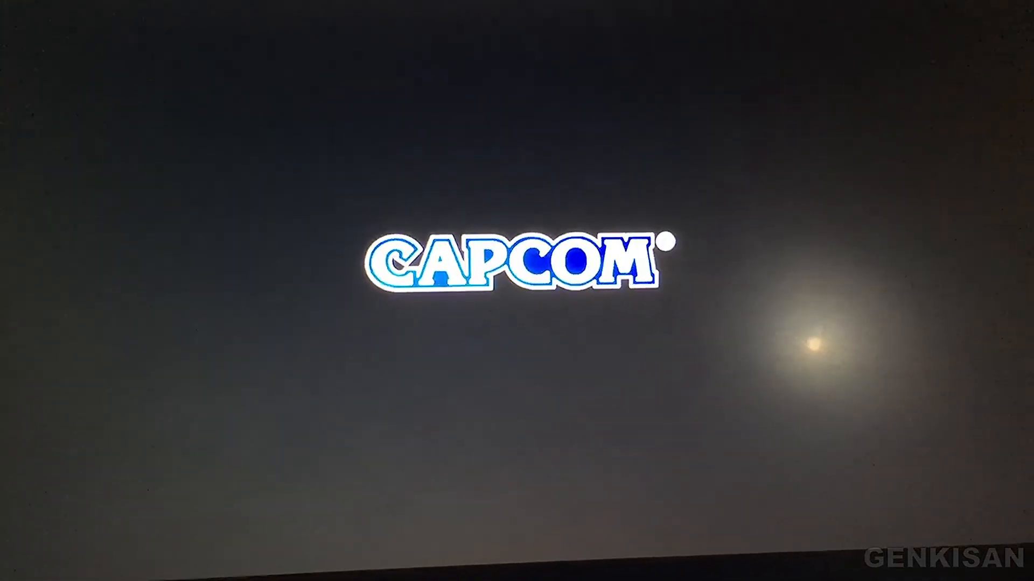